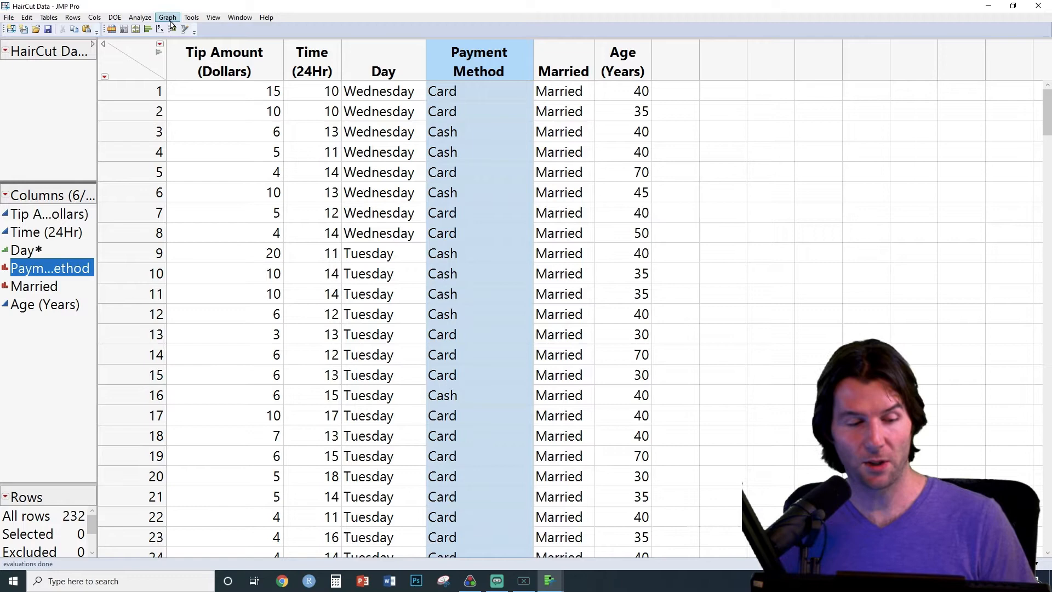
- Launch Graph Builder from the Graph menu on the HairCut data
left_click(166, 16)
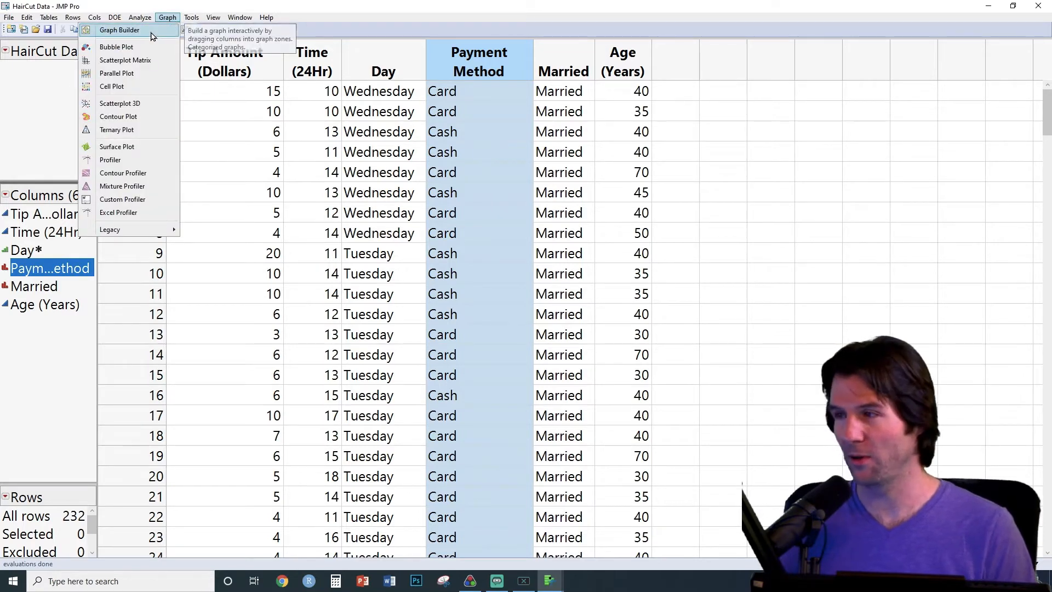
left_click(118, 30)
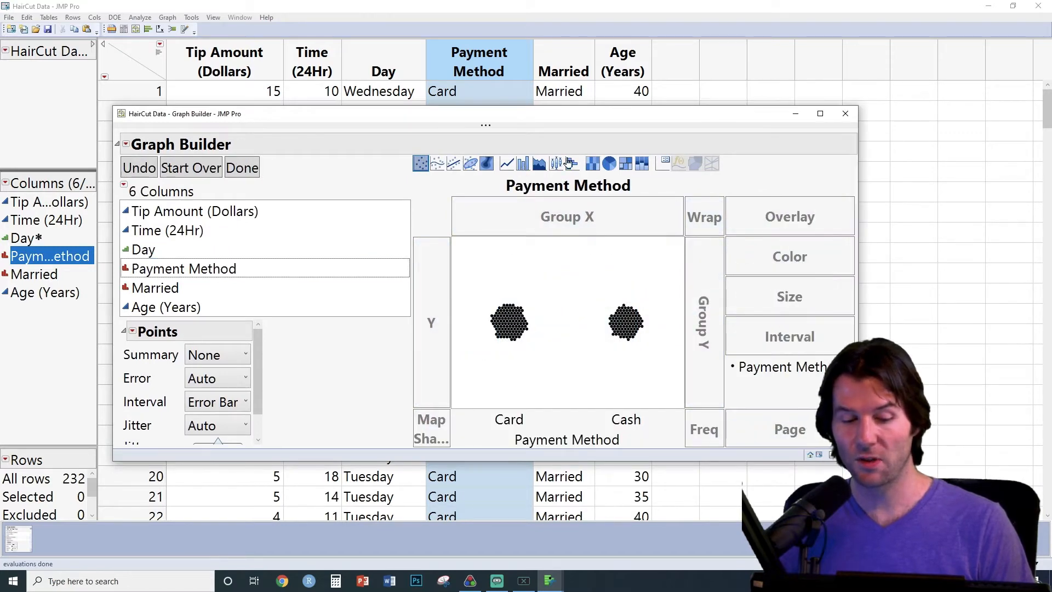
mouse_move(522, 164)
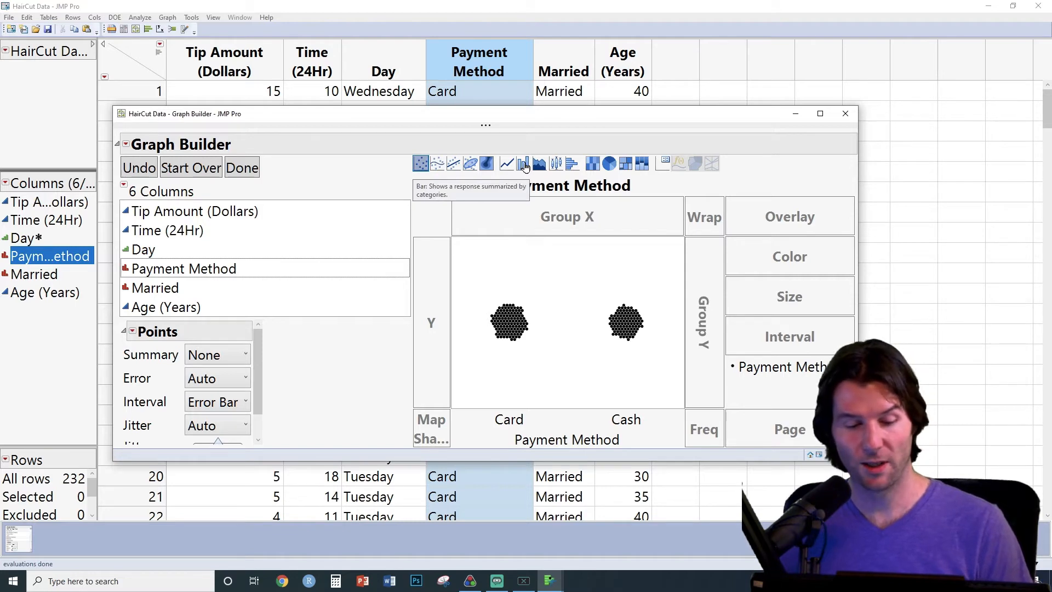
- Show Payment Method as bars labeled by value (Card 126, Cash 106) and finish the report
left_click(521, 163)
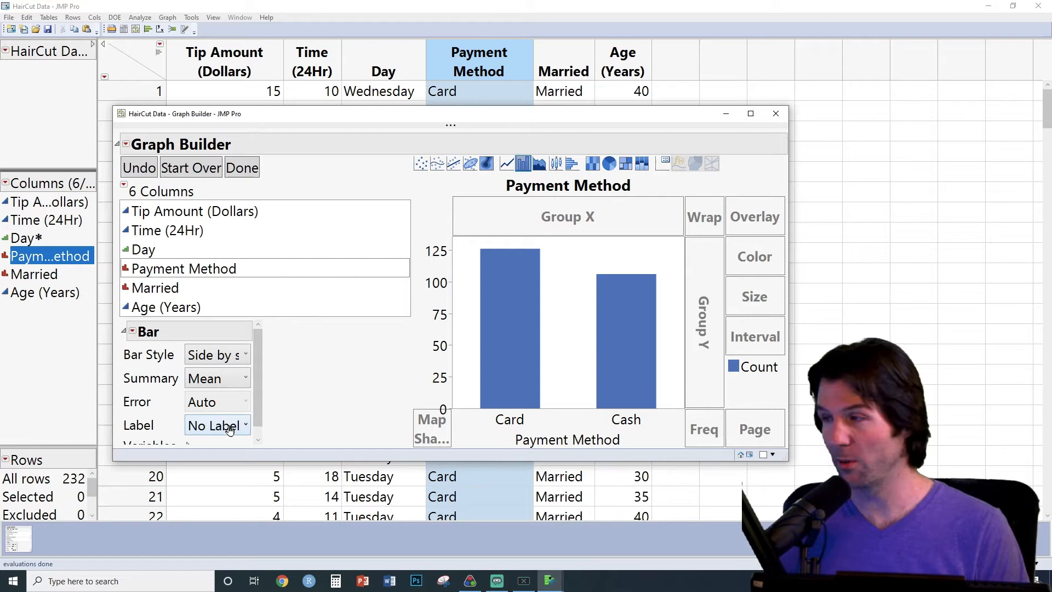
left_click(216, 425)
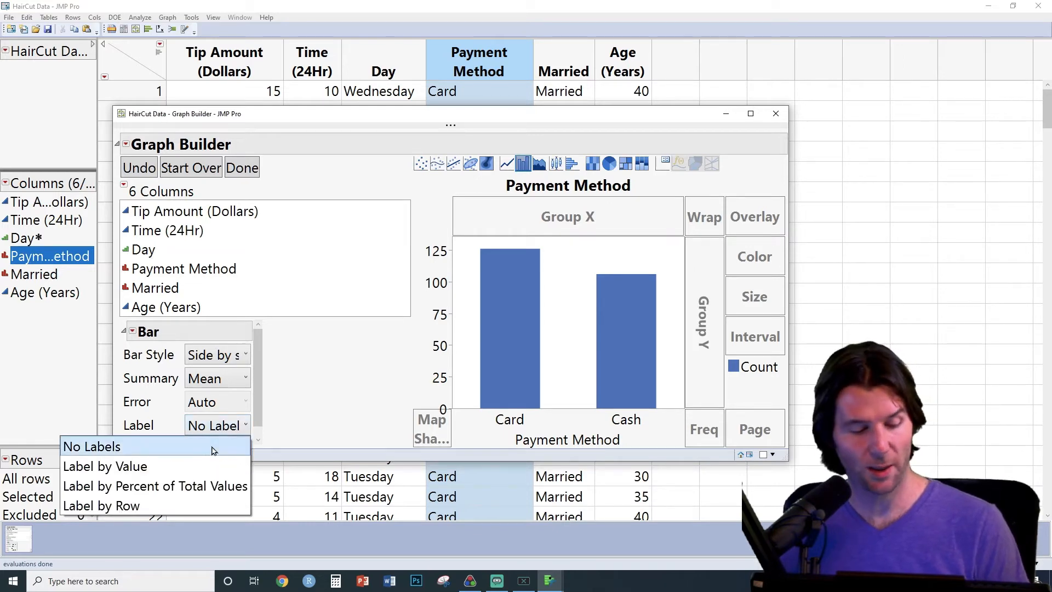
left_click(105, 467)
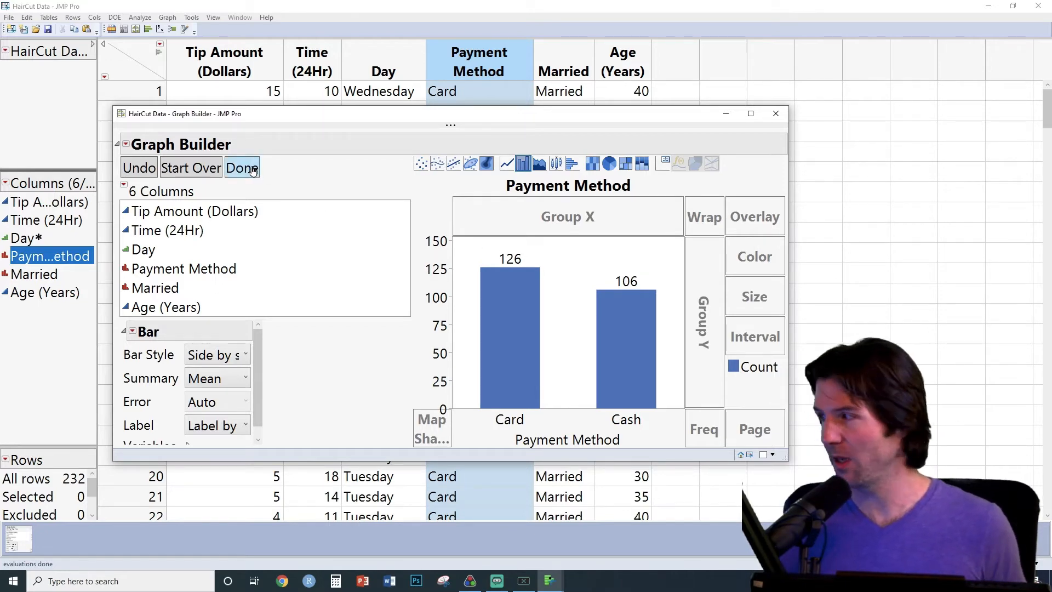
left_click(241, 168)
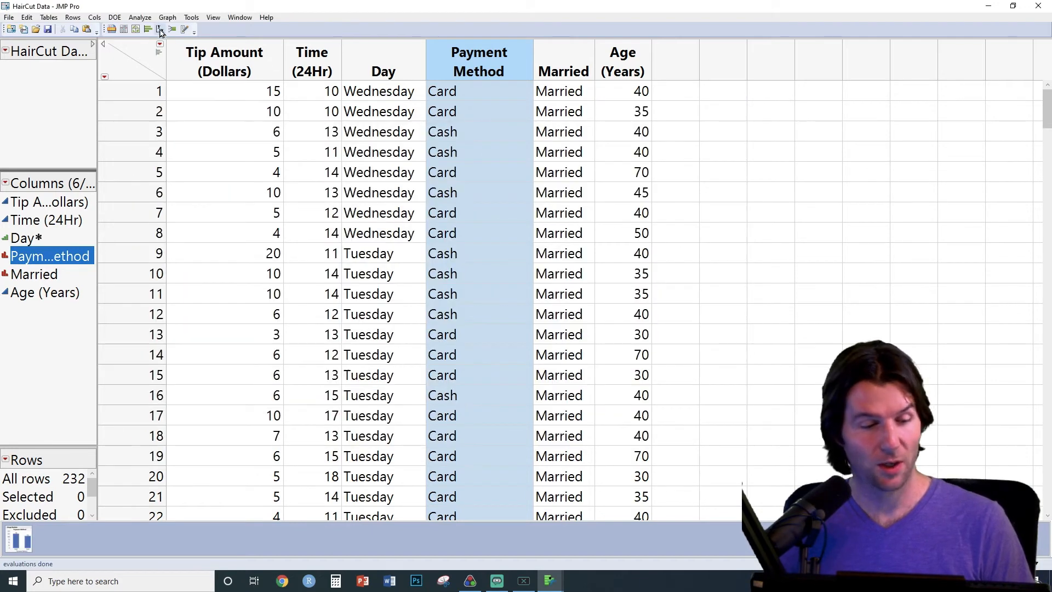
- Start a new Graph Builder with Payment Method on X shown as a Card/Cash pie
left_click(166, 16)
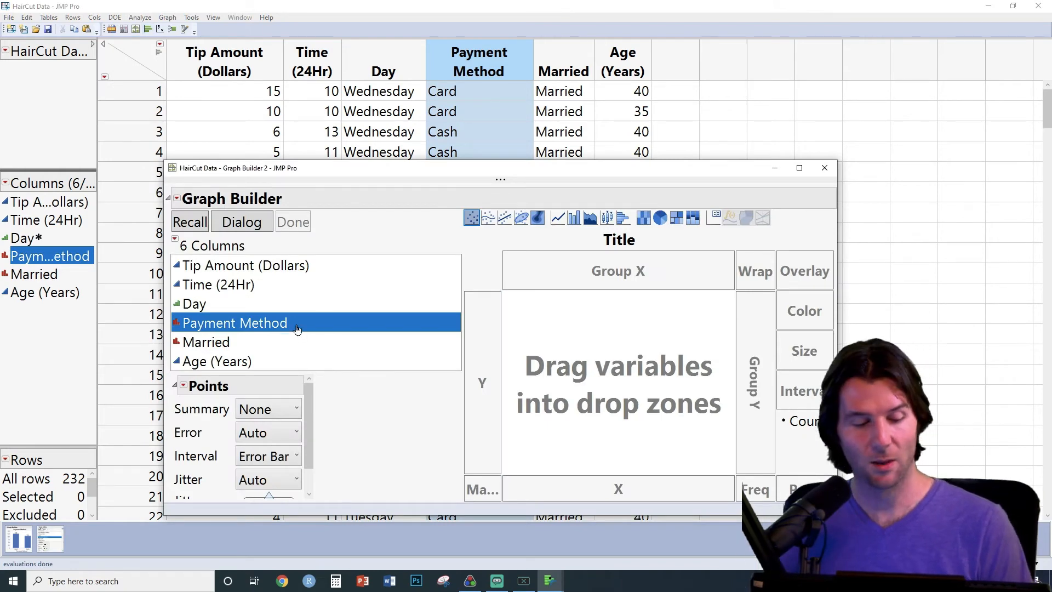
left_click_drag(234, 322, 617, 488)
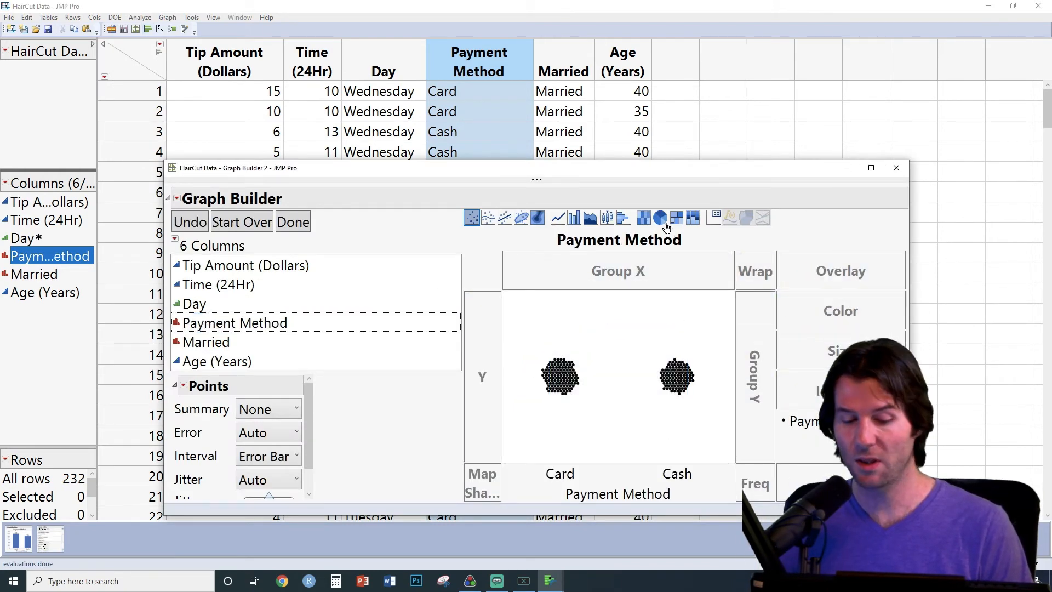
left_click(660, 217)
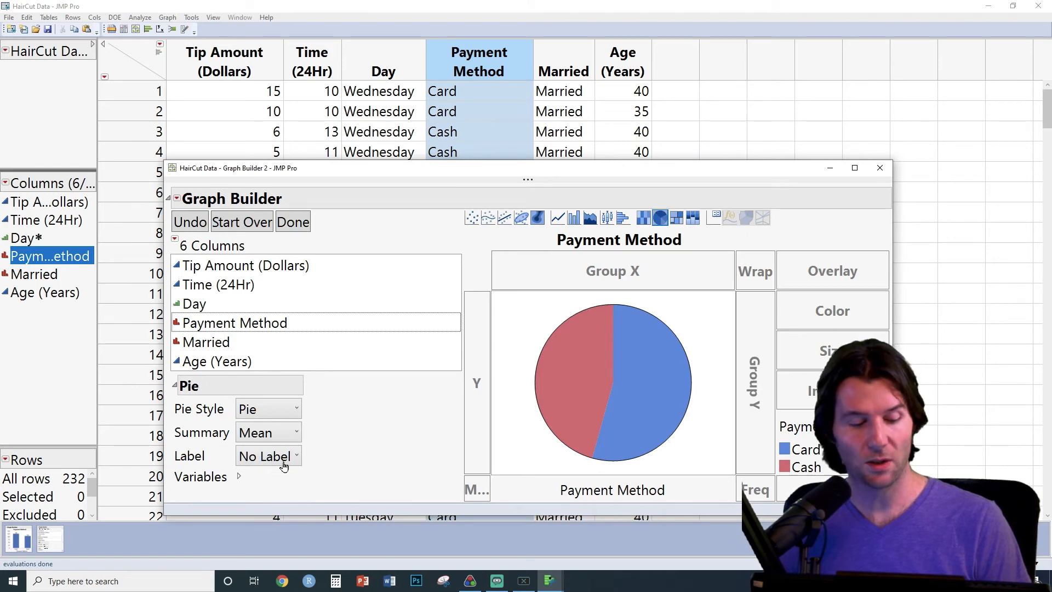
- Label slices by percent of total (54.3%, 45.7%), finish, and bring the bar chart forward
left_click(267, 456)
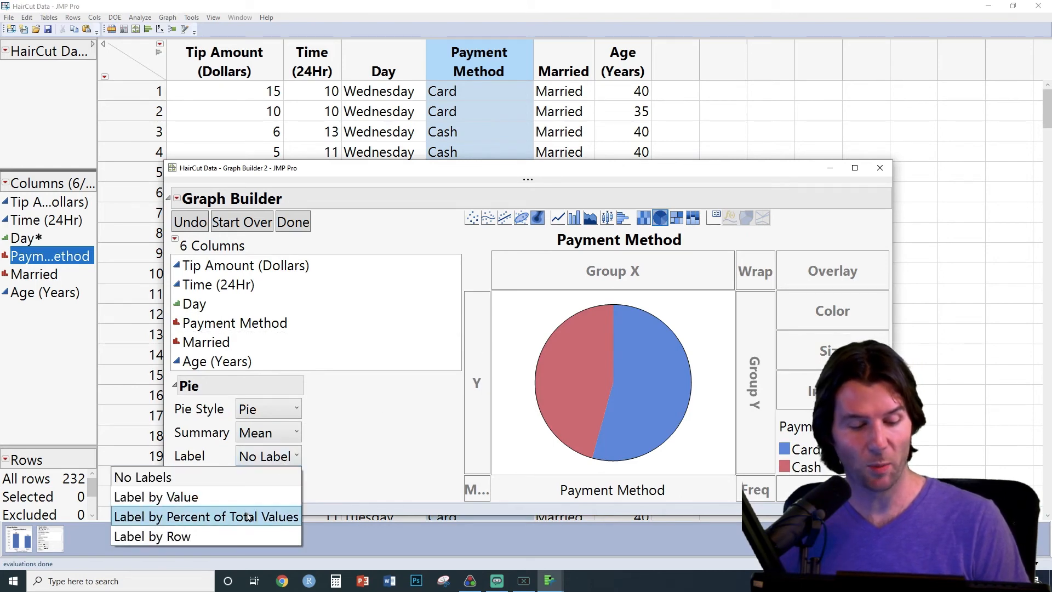
left_click(207, 516)
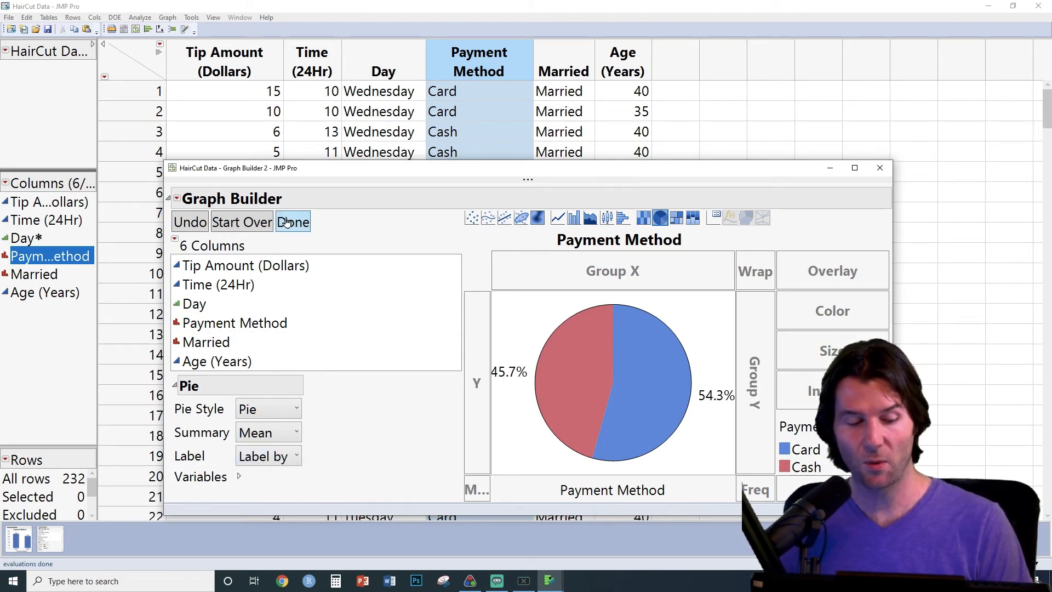
left_click(293, 222)
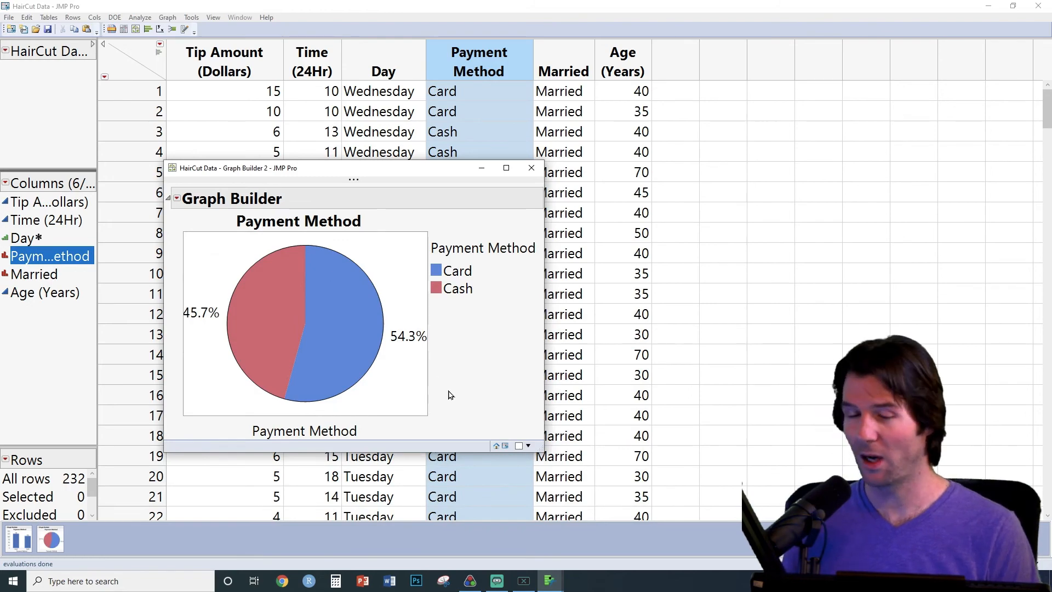
left_click(16, 539)
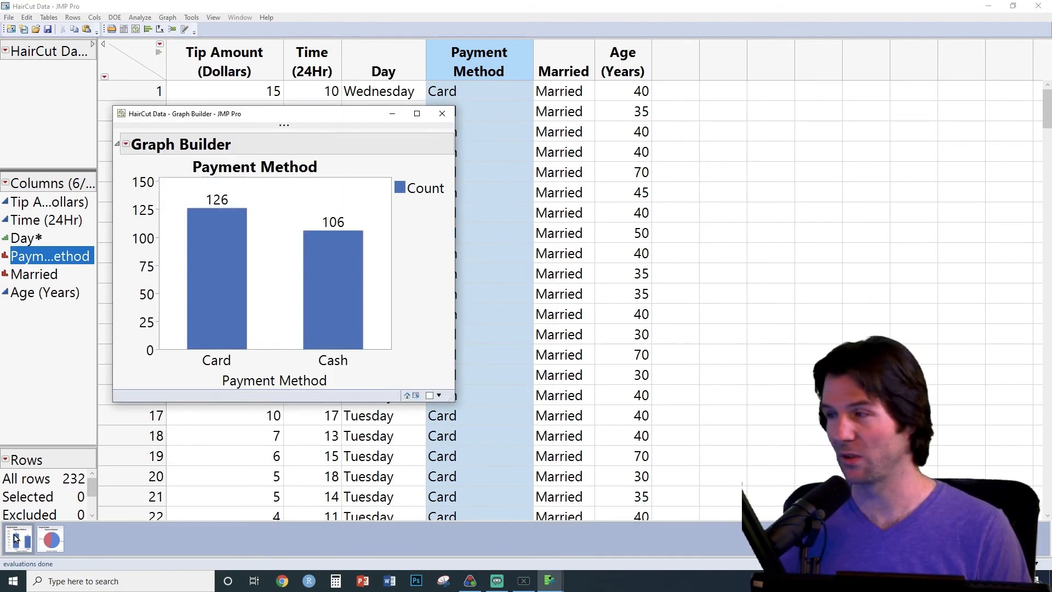